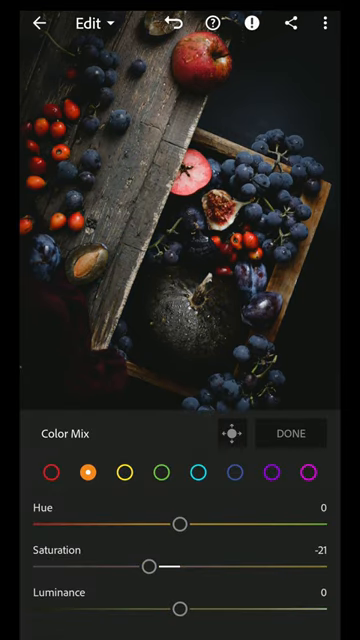
Step: Desaturate oranges, set yellows to hue 17, saturation -88, luminance 7, and start a new mask
left_click(124, 468)
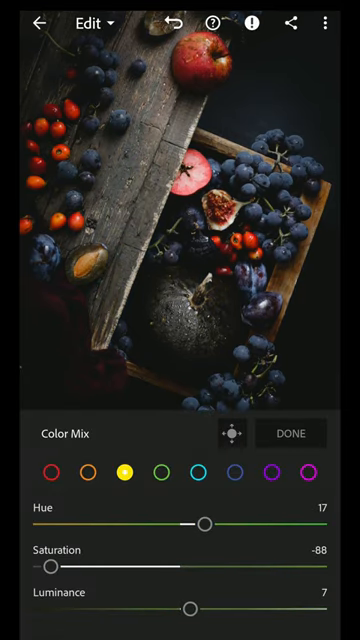
left_click(51, 466)
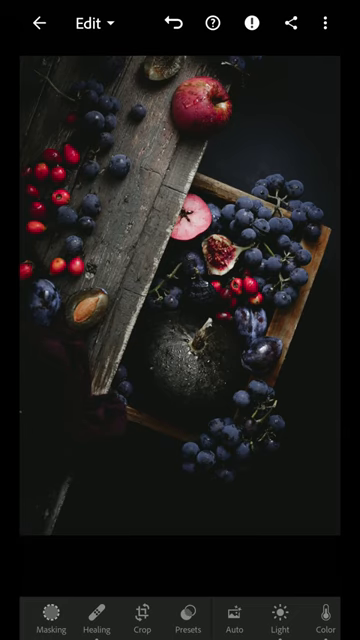
left_click(49, 613)
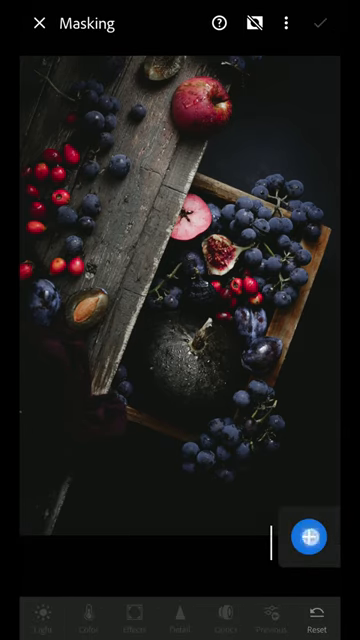
left_click(311, 536)
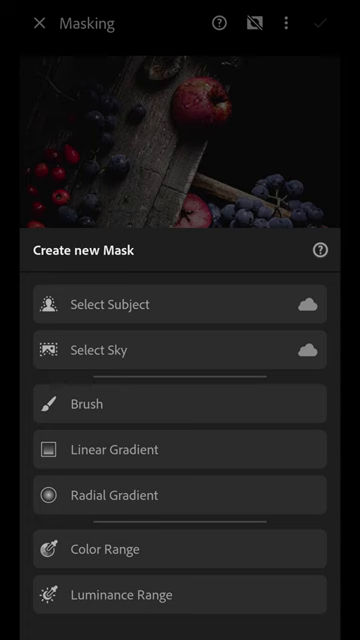
Step: Choose the new mask's type and set its exposure to -2.26 EV
left_click(180, 304)
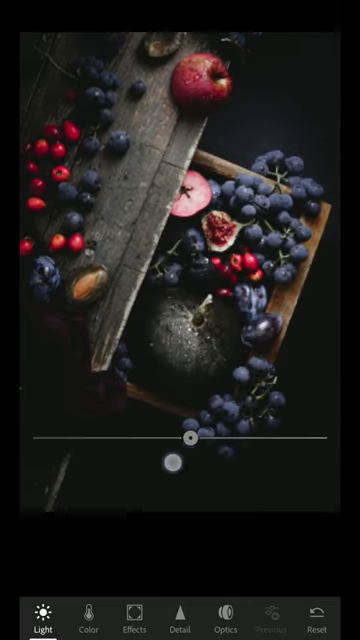
left_click_drag(190, 439, 97, 439)
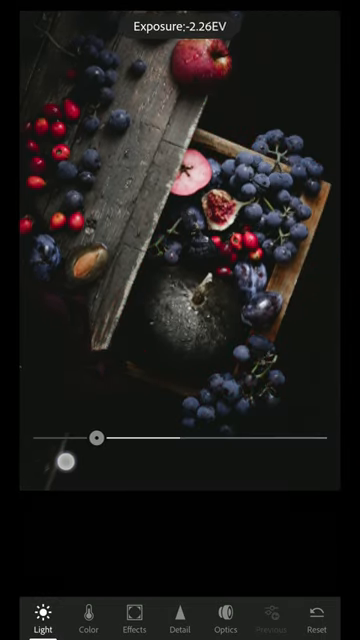